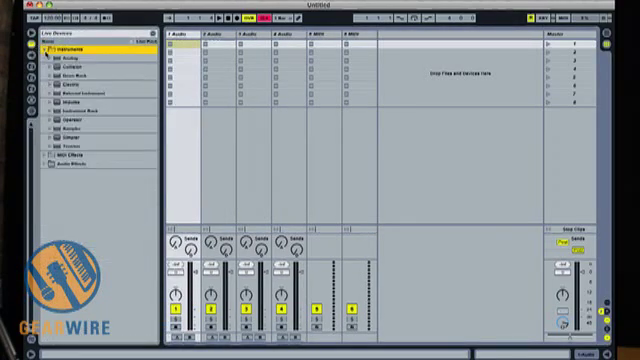
Step: Audition new Suite 8 instruments such as Collision, Tension and Analog on the new MIDI track
click(76, 56)
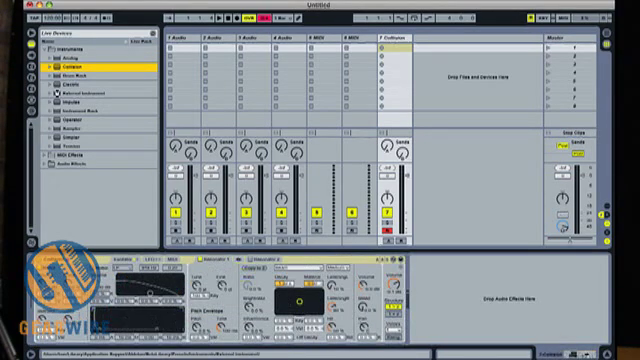
click(76, 80)
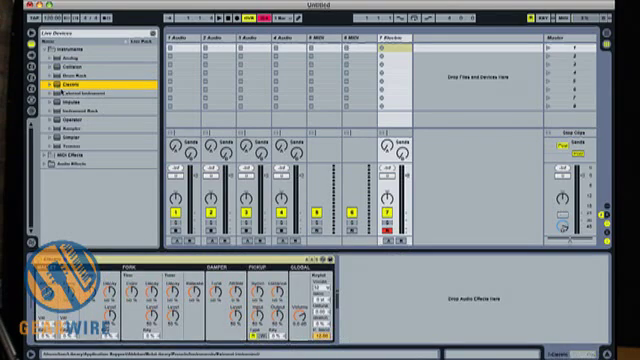
click(76, 118)
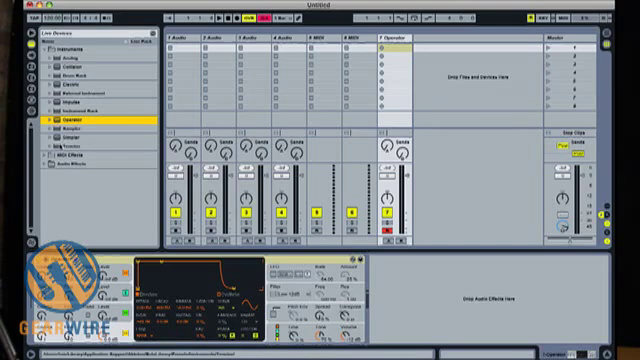
Step: Move from the instruments to the Audio Effects folder in the Device Browser
click(70, 148)
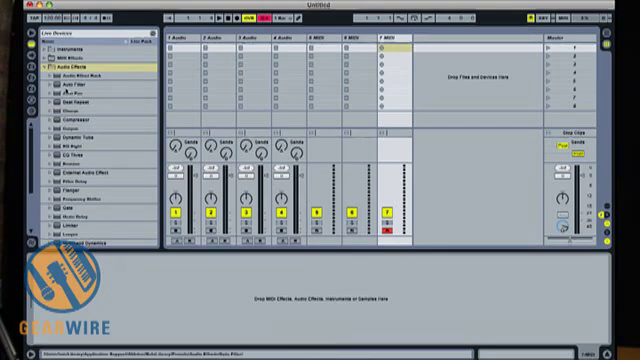
Step: Load Multiband Dynamics onto a track to audition it
scroll(down, 3)
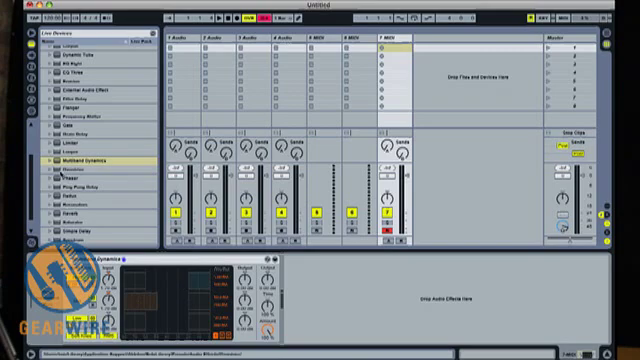
click(90, 174)
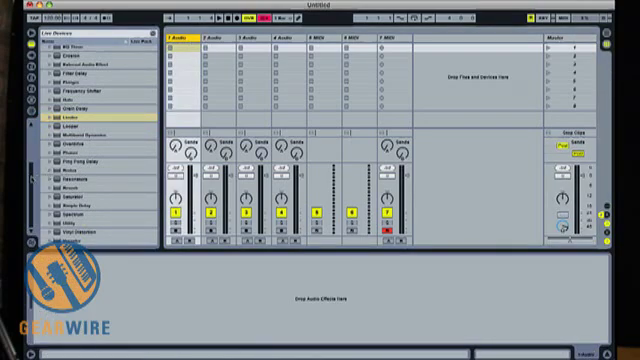
Step: Select the first audio track before turning to the Help menu
click(76, 244)
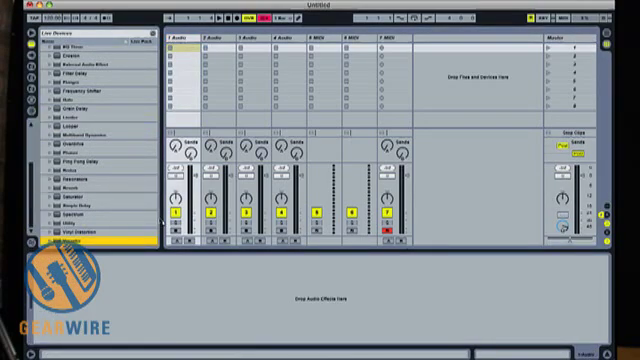
double_click(76, 242)
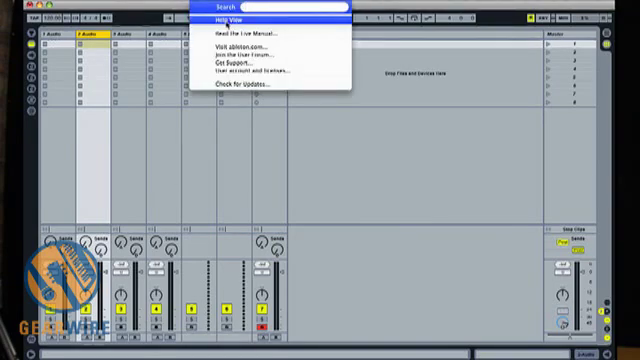
mouse_move(260, 36)
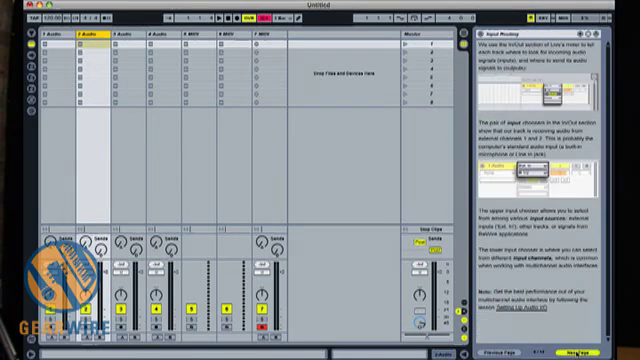
Step: Page through the Help View lesson on input routing, recording and monitoring
click(608, 348)
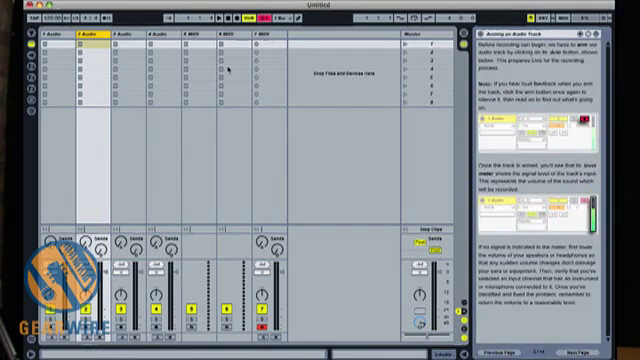
click(228, 62)
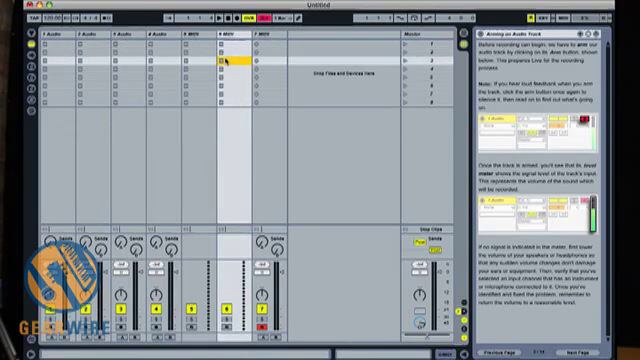
click(616, 356)
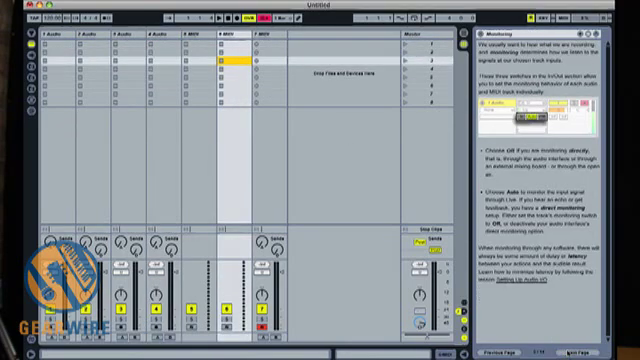
click(622, 356)
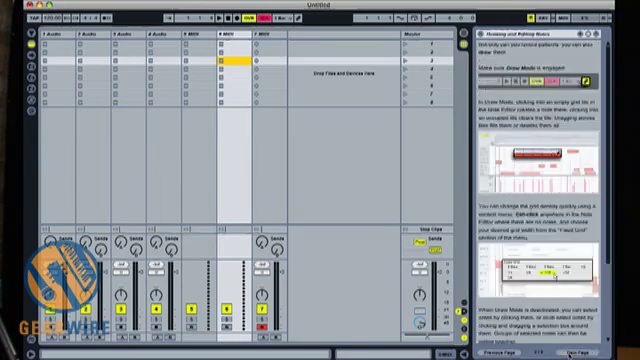
Step: Return to the Lessons index and close Help View
click(616, 356)
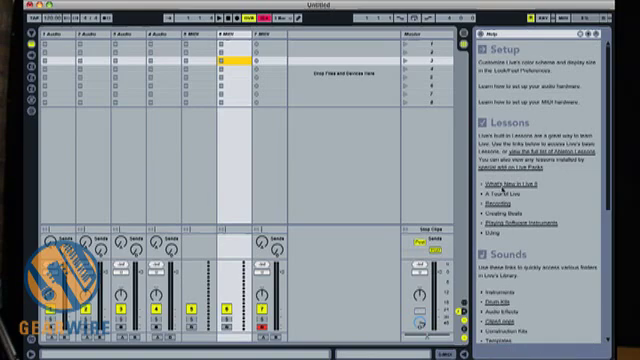
click(500, 156)
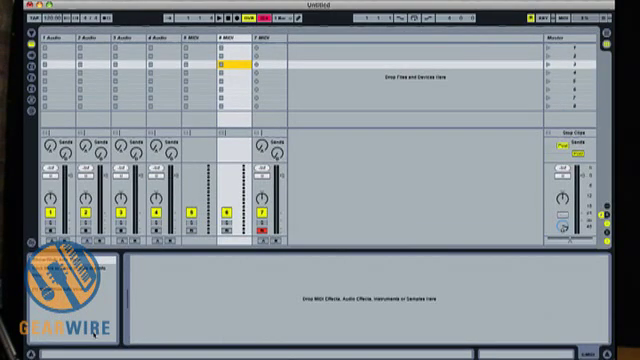
Step: Reopen the Device Browser's Audio Effects to load Multiband Dynamics on 1 Audio
click(92, 44)
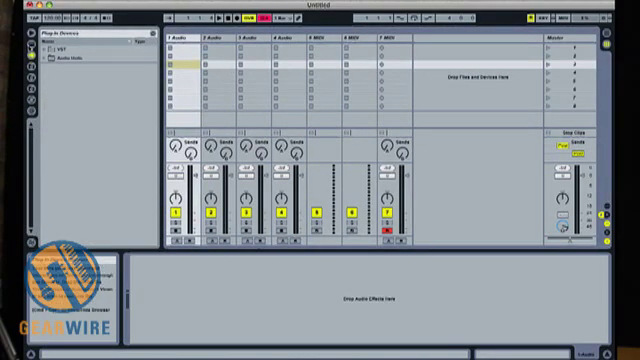
click(60, 76)
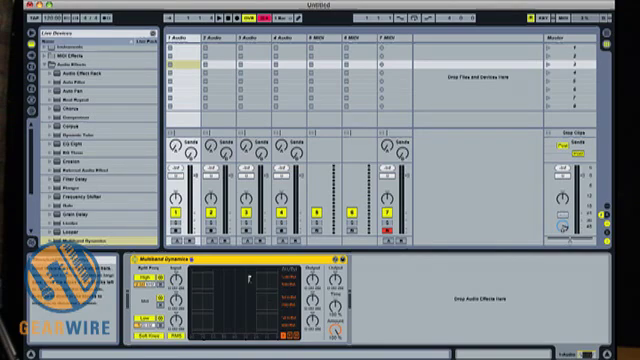
mouse_move(252, 300)
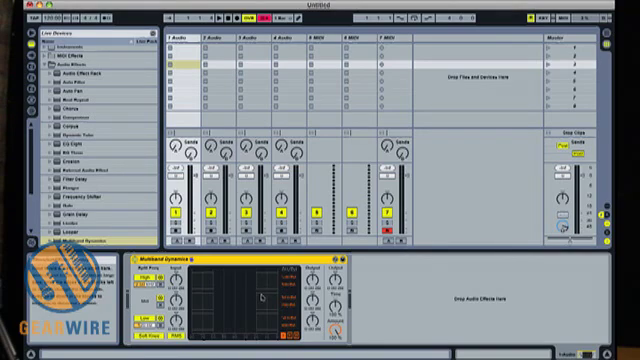